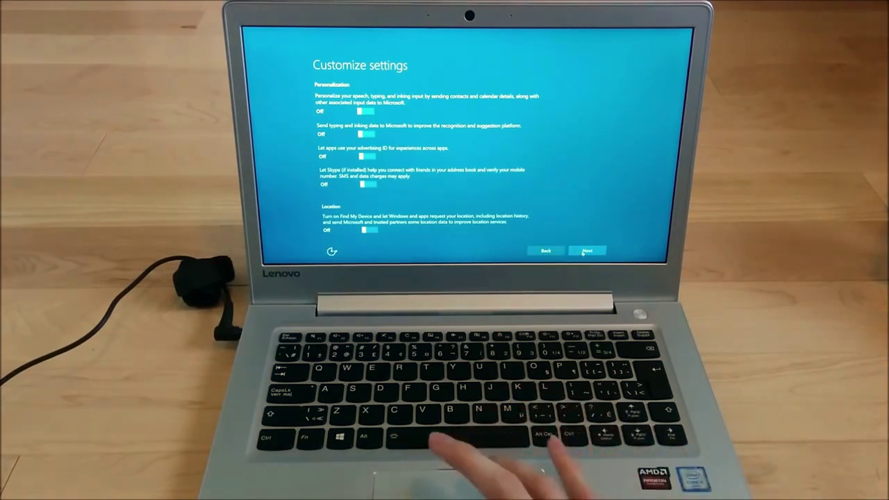
Step: Continue past the personalization/location and connectivity/error reporting pages, leaving every toggle off
left_click(589, 250)
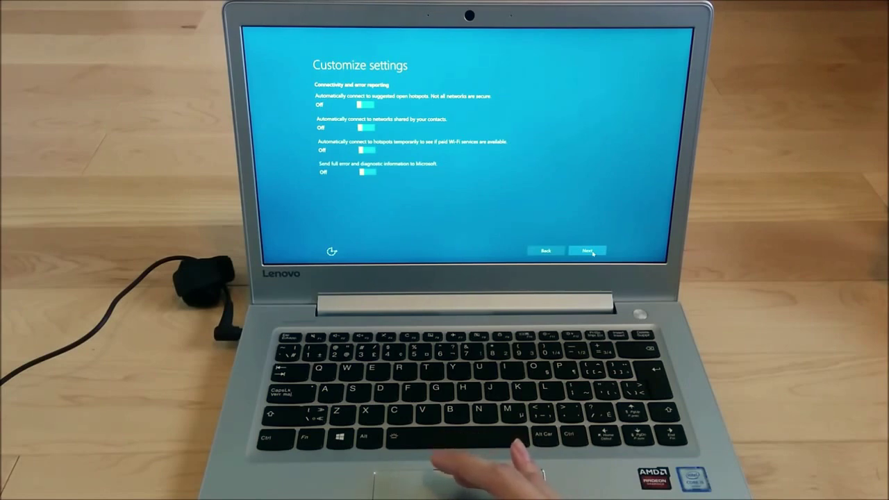
left_click(588, 250)
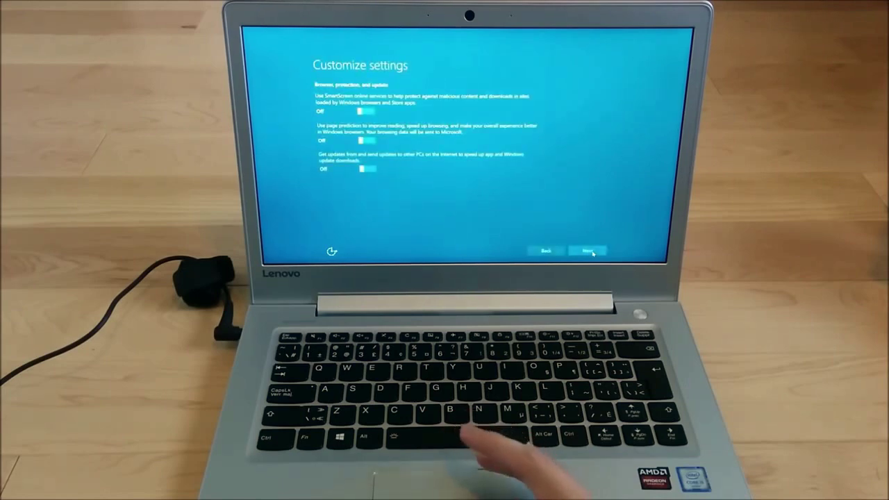